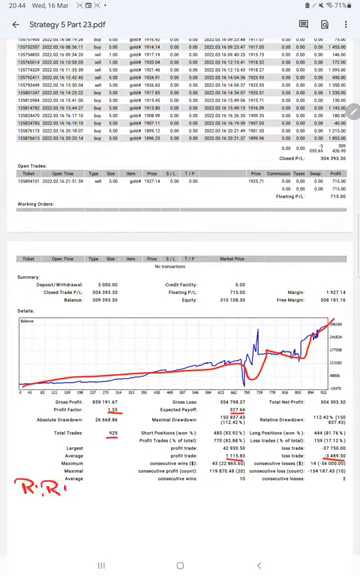
type(":1:0.3")
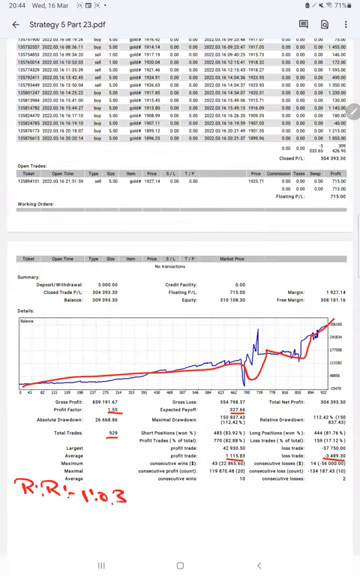